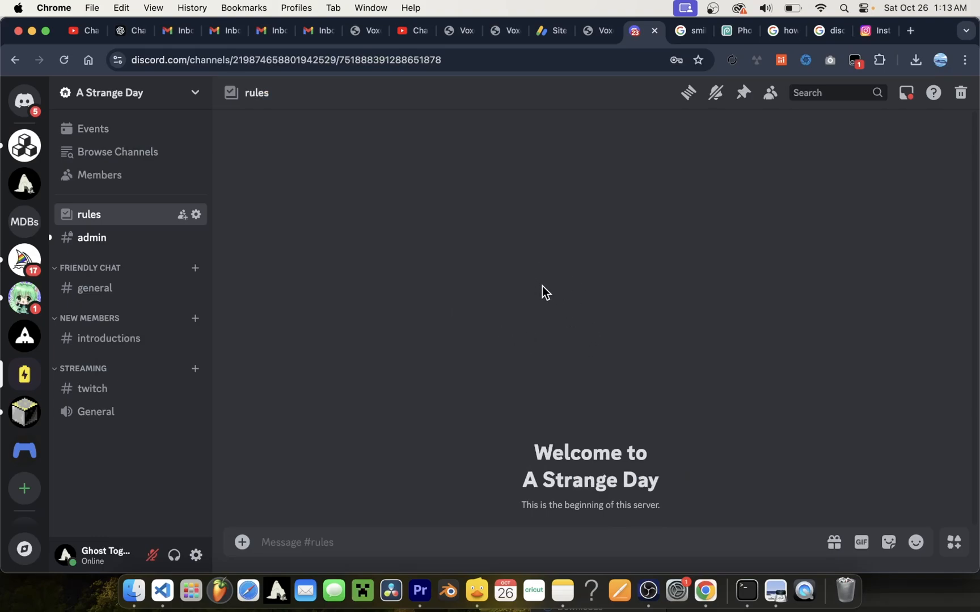
mouse_move(421, 274)
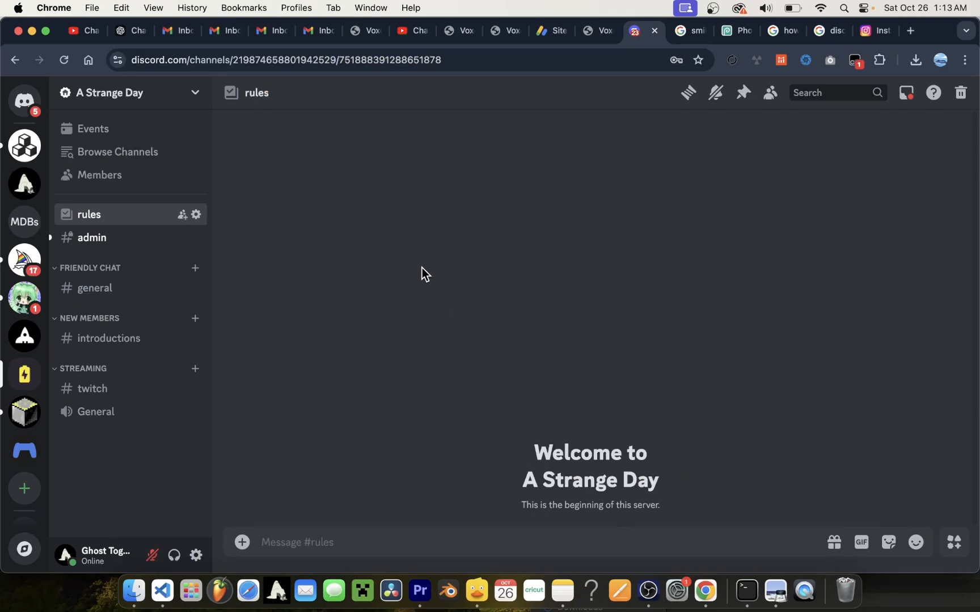
mouse_move(440, 311)
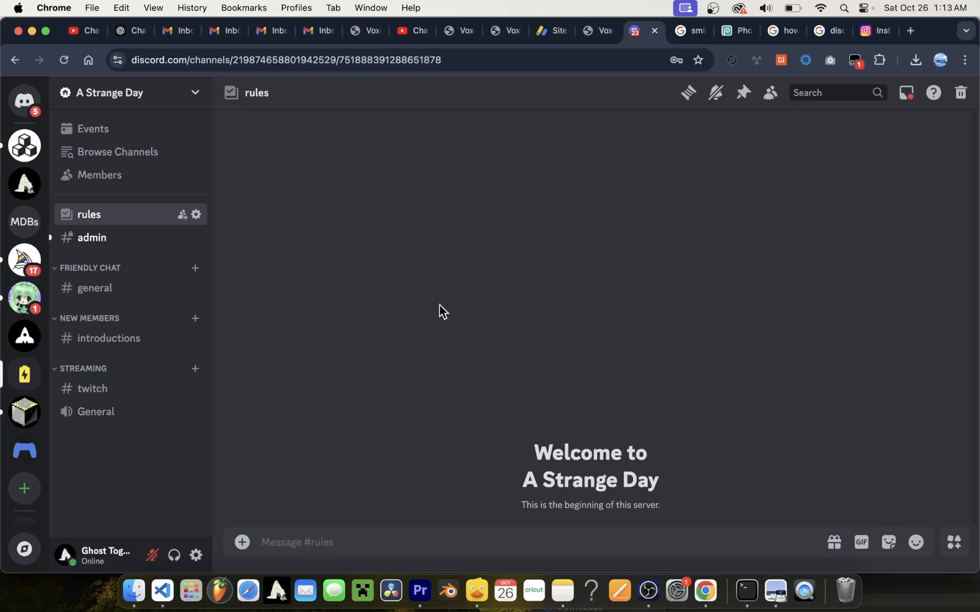
mouse_move(400, 291)
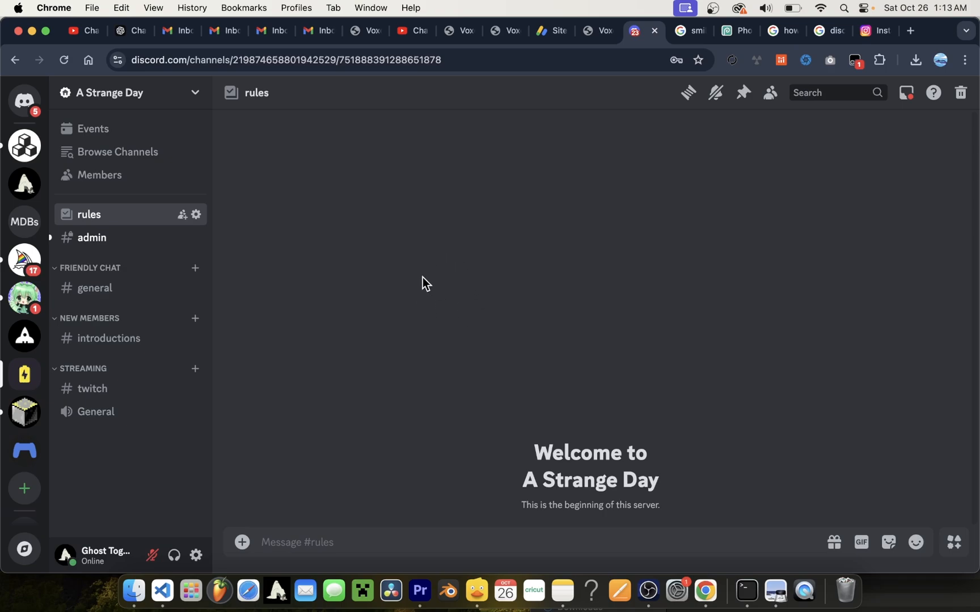
mouse_move(450, 289)
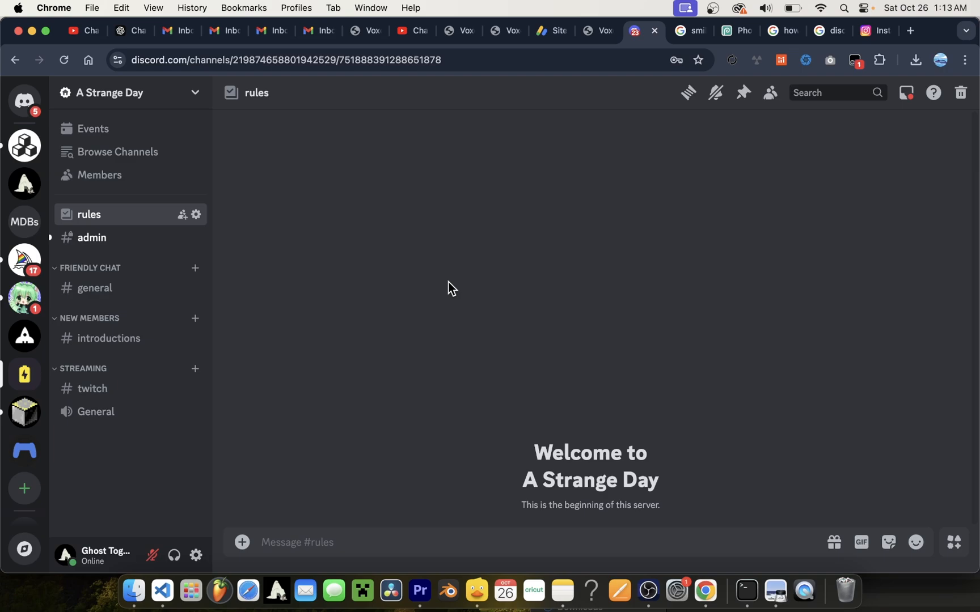
mouse_move(319, 365)
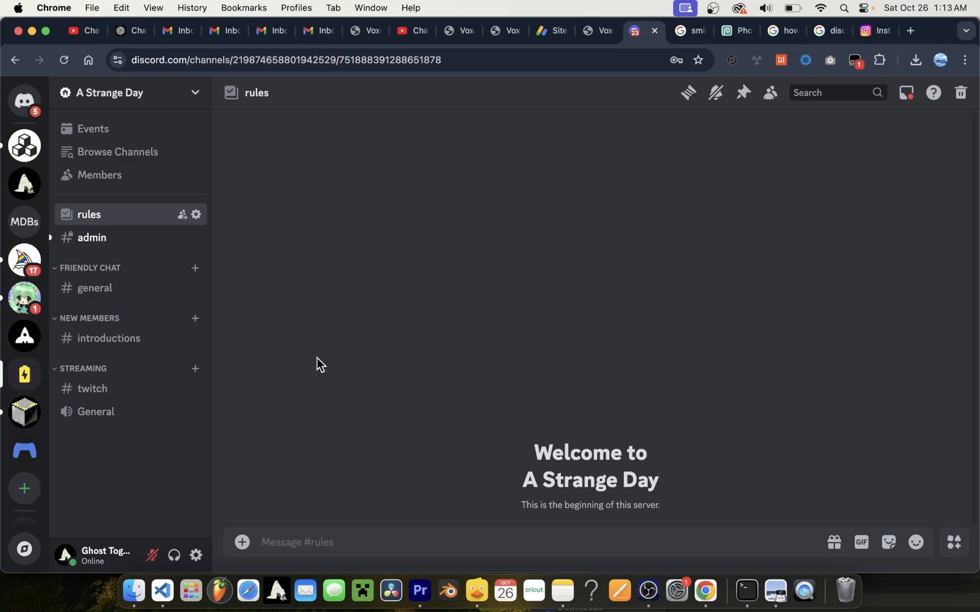
mouse_move(255, 448)
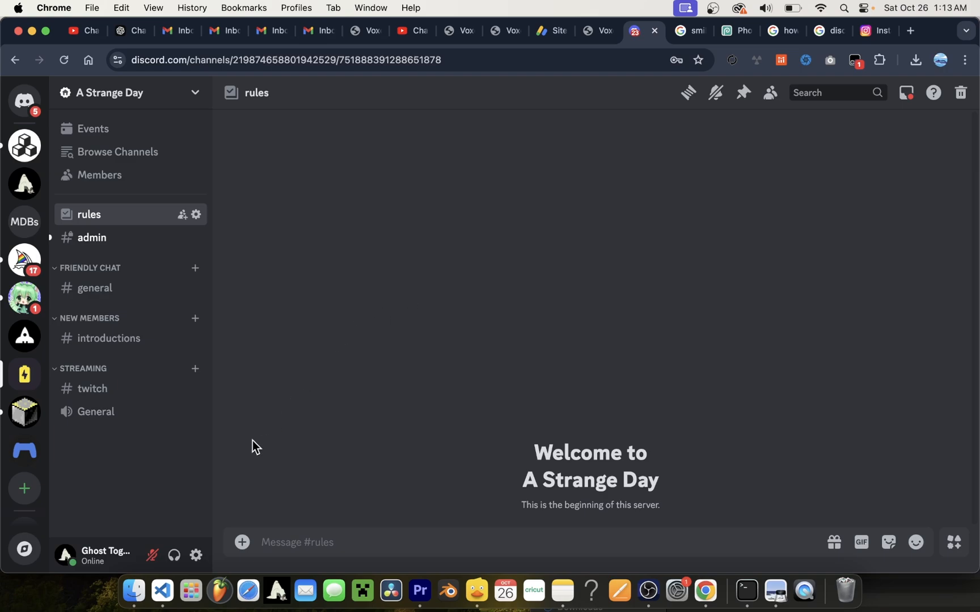
Step: Open User Settings from the gear icon and scroll the sidebar to App Settings
click(195, 555)
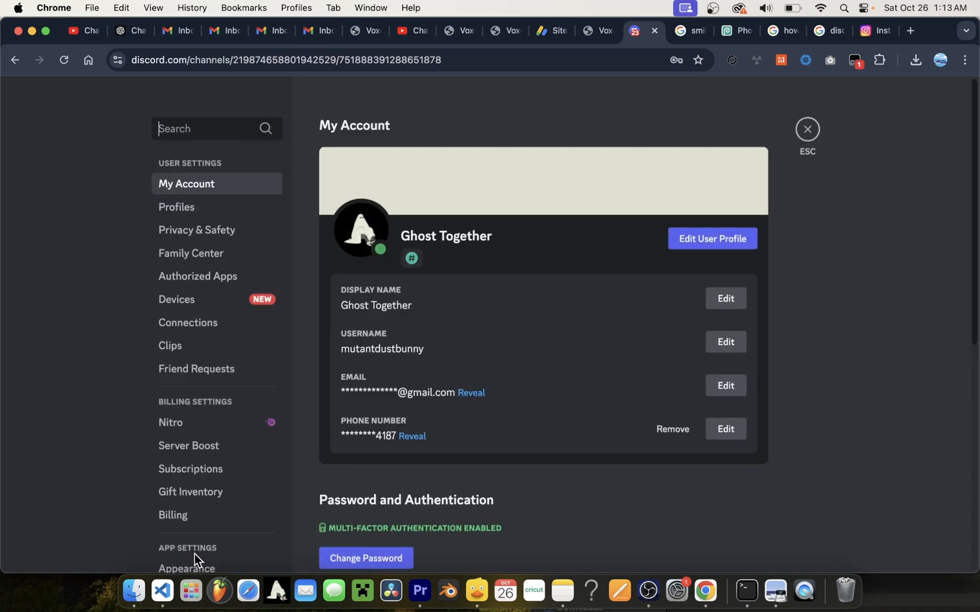
scroll(down, 3)
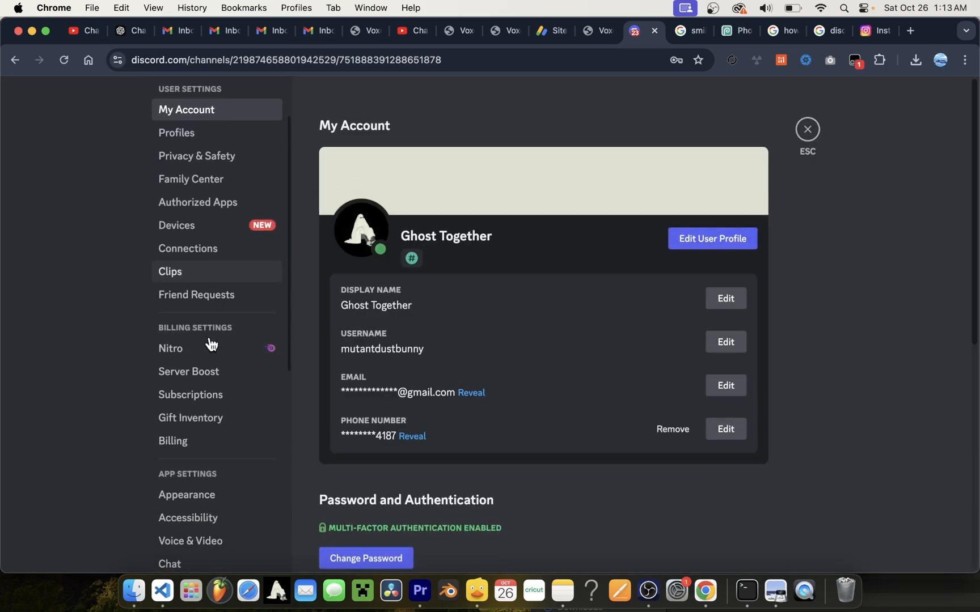
scroll(down, 3)
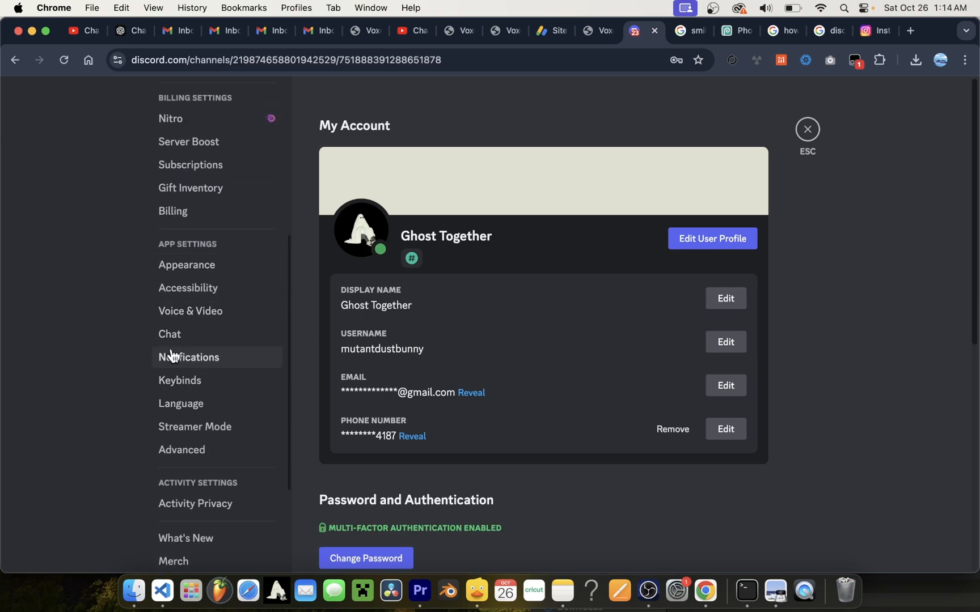
Step: Go to Notifications and scroll to the Event Sound Pack setting (Discord Default)
click(188, 357)
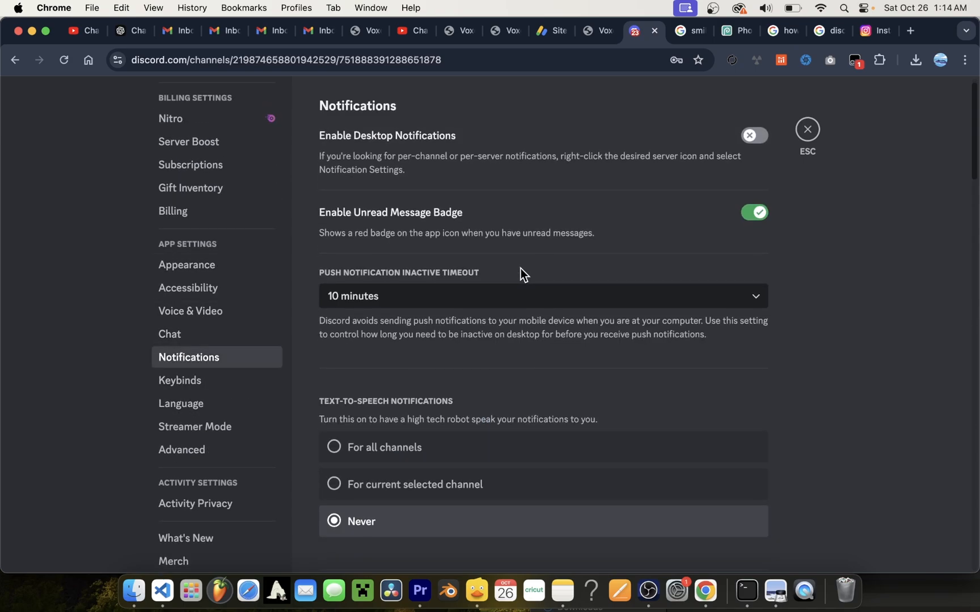
scroll(down, 3)
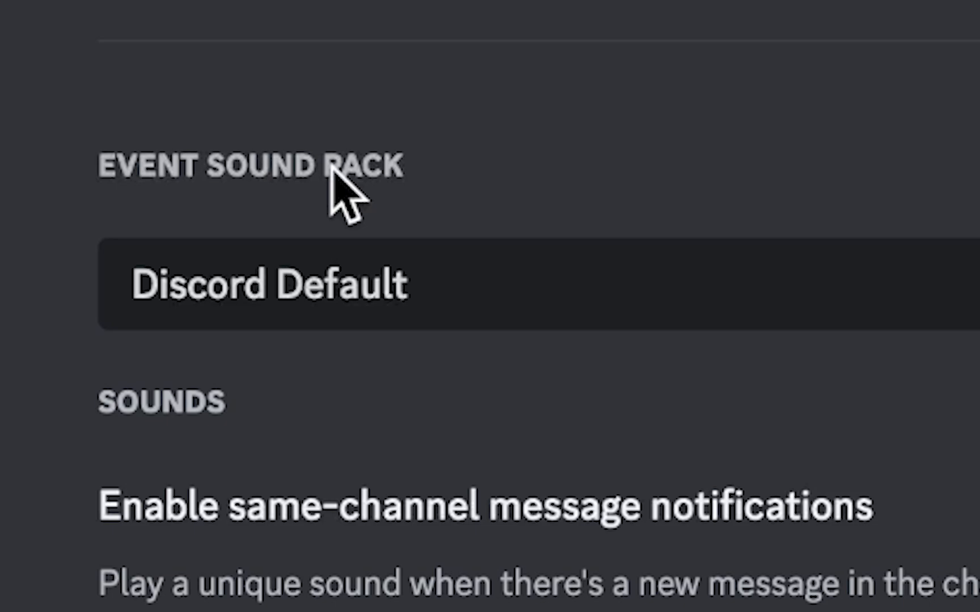
Step: Change the Event Sound Pack from Discord Default to Halloween
click(269, 284)
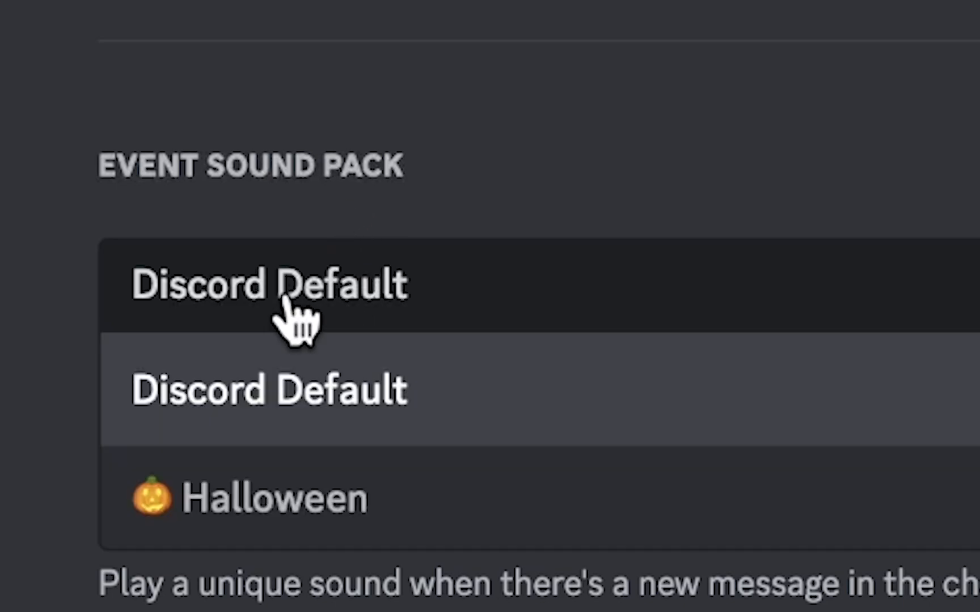
mouse_move(275, 500)
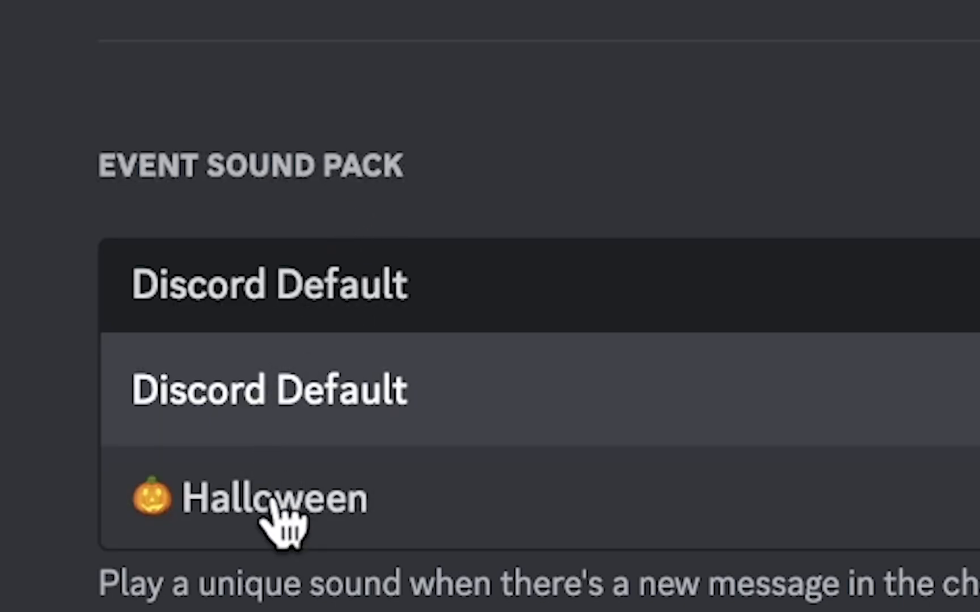
click(274, 497)
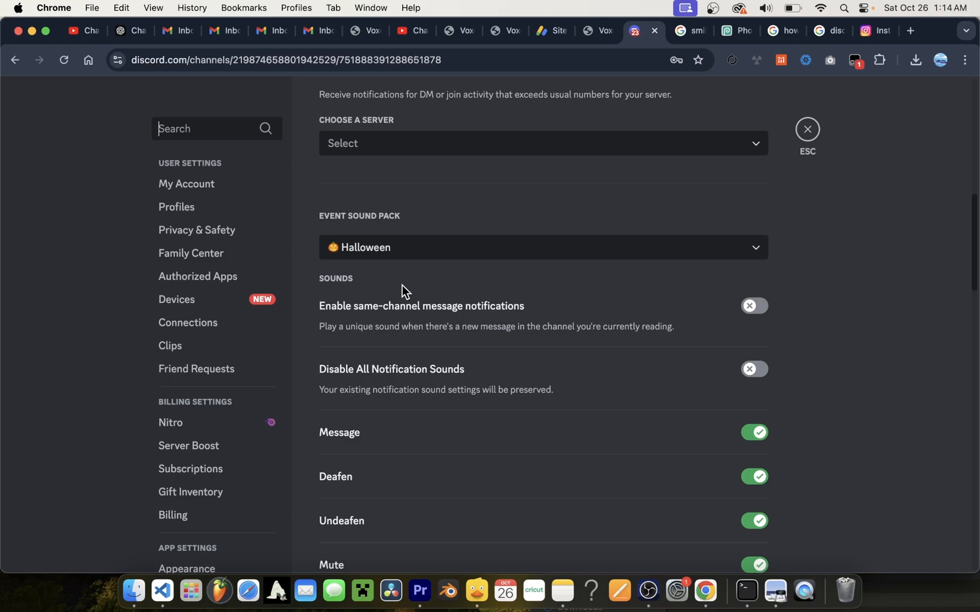
mouse_move(806, 129)
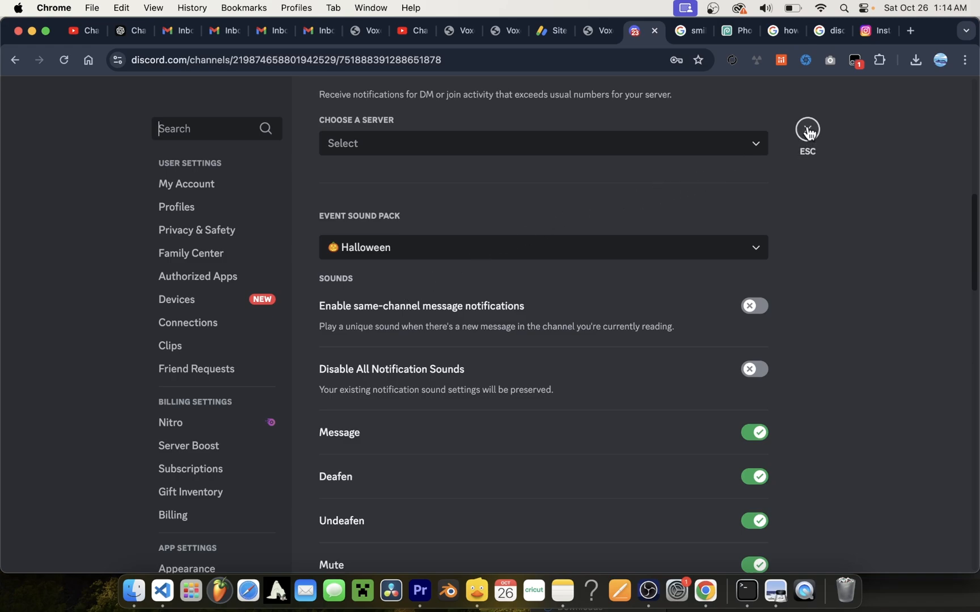
Step: Close settings and return to the A Strange Day server's rules channel
click(808, 128)
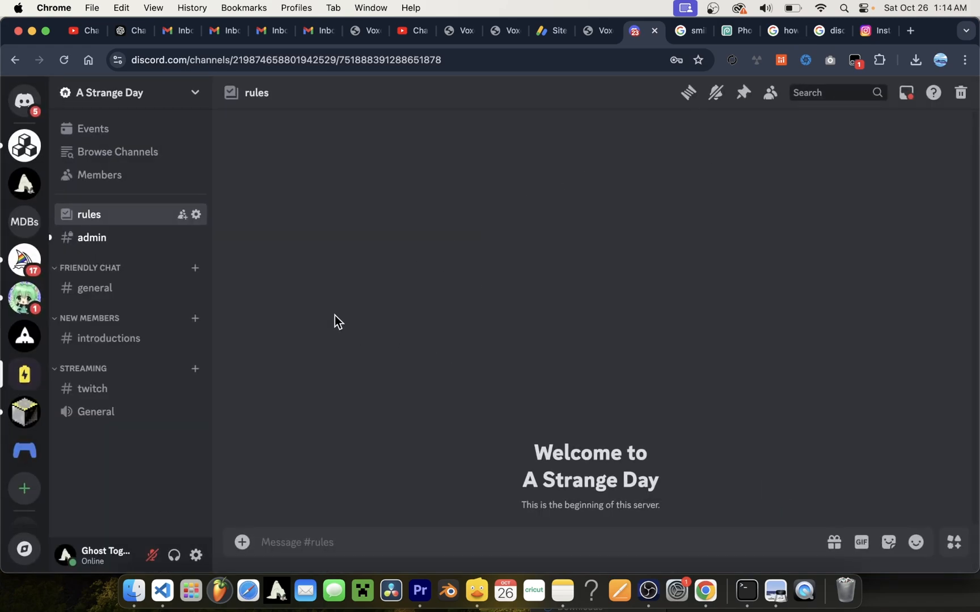
mouse_move(366, 306)
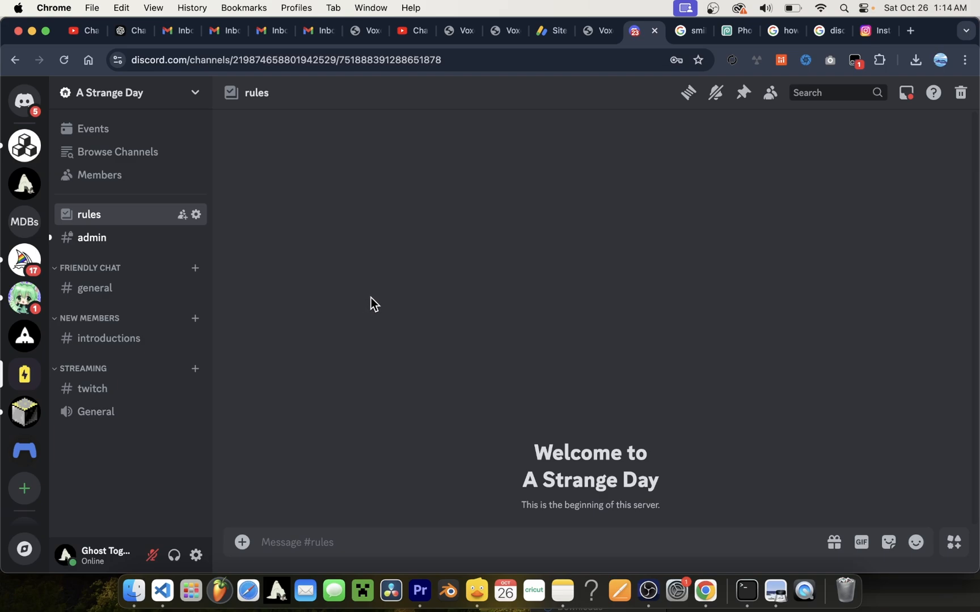
mouse_move(420, 302)
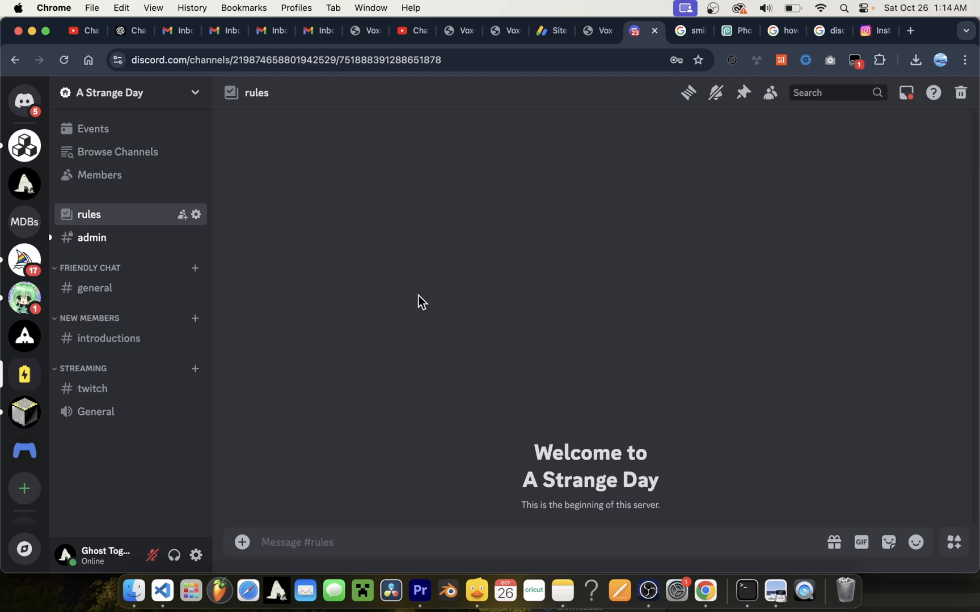
mouse_move(425, 289)
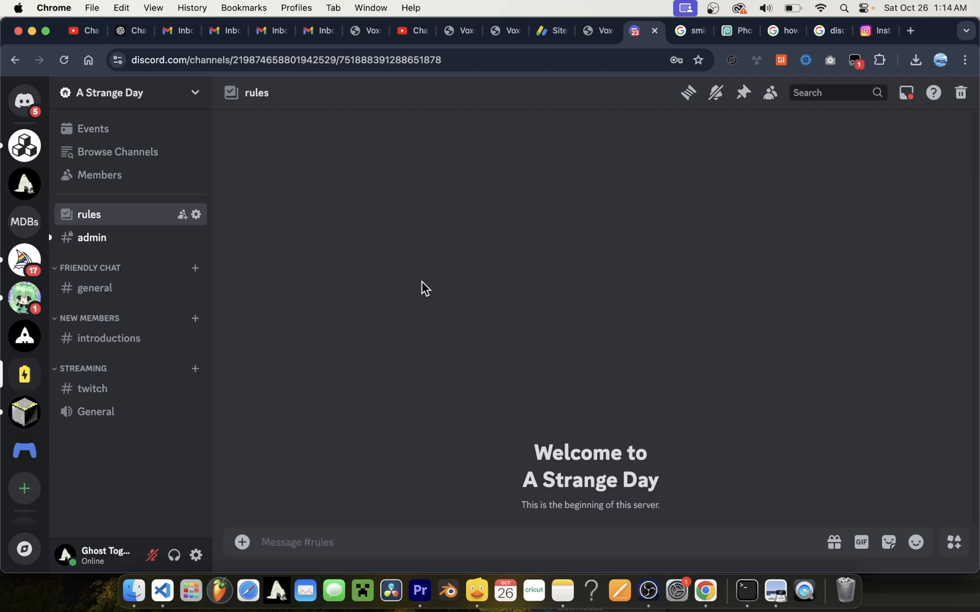